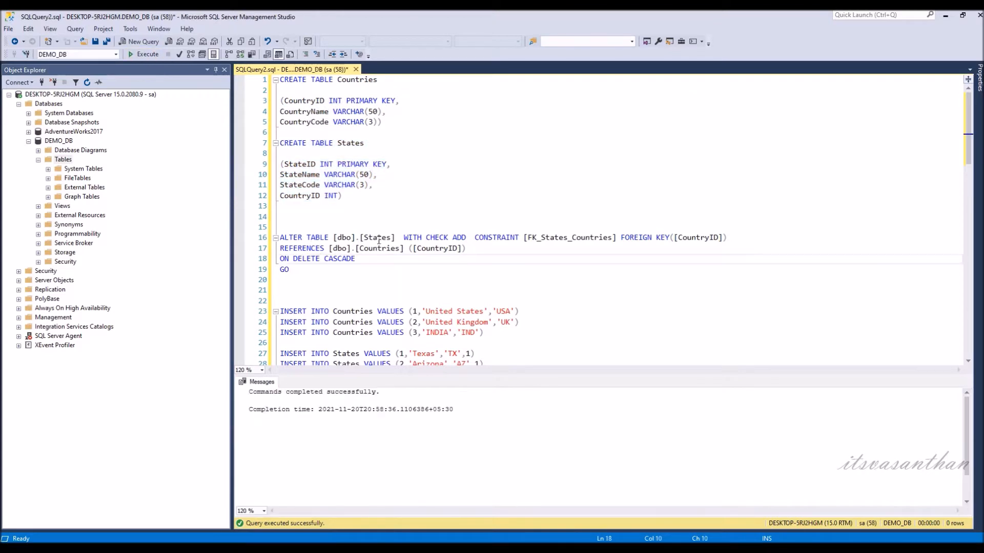
Run the ALTER TABLE script adding FK_States_Countries on CountryID with ON DELETE CASCADE
double_click(299, 196)
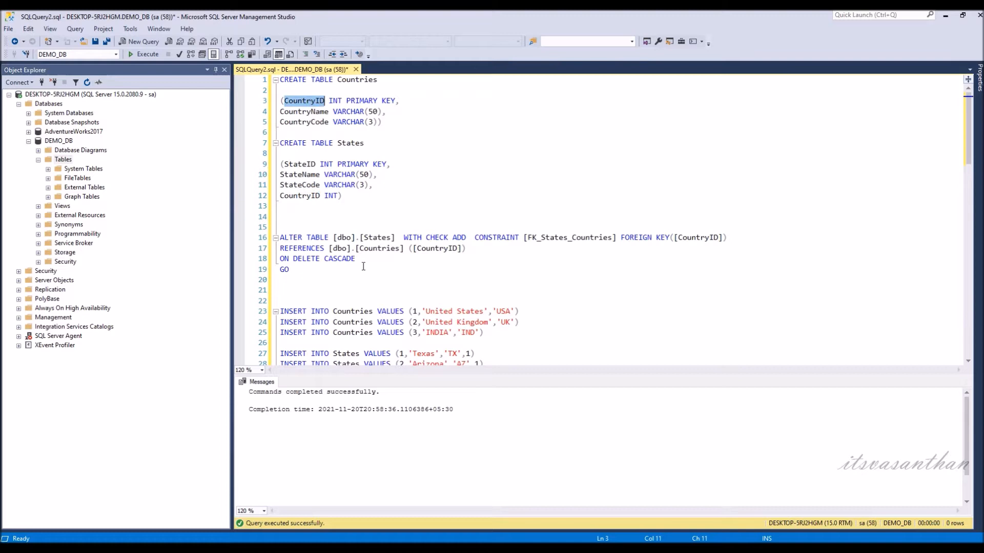
click(145, 54)
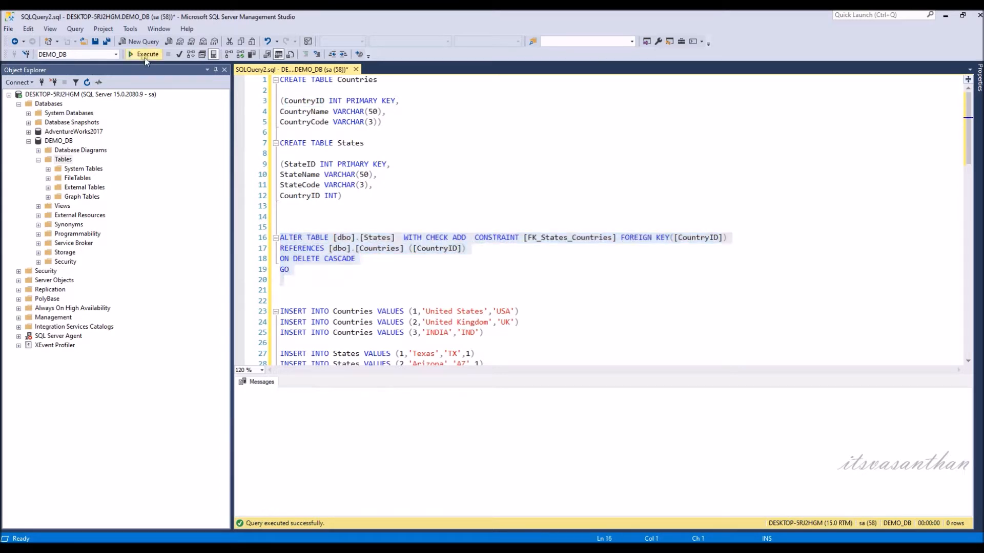
Insert three sample countries and six states into Countries and States
click(146, 53)
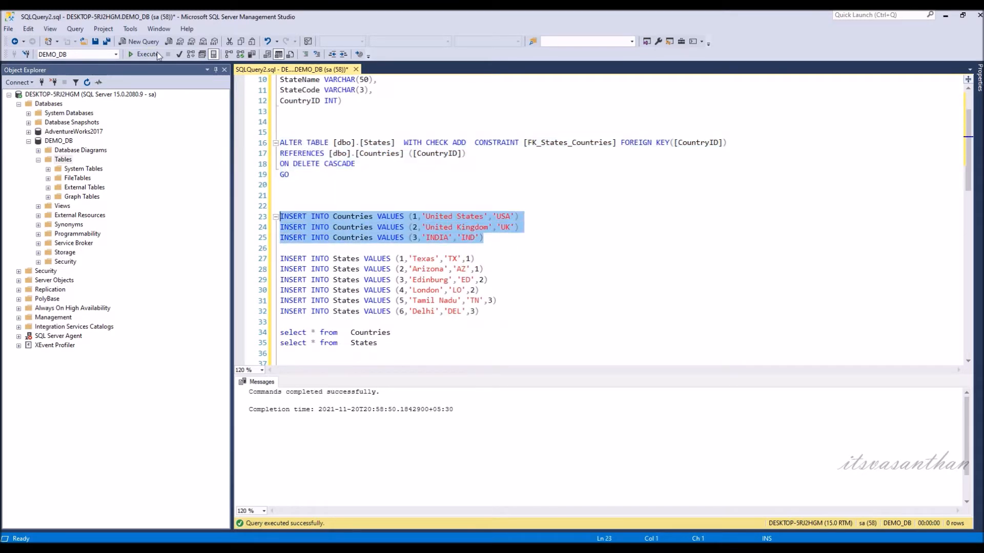
click(145, 53)
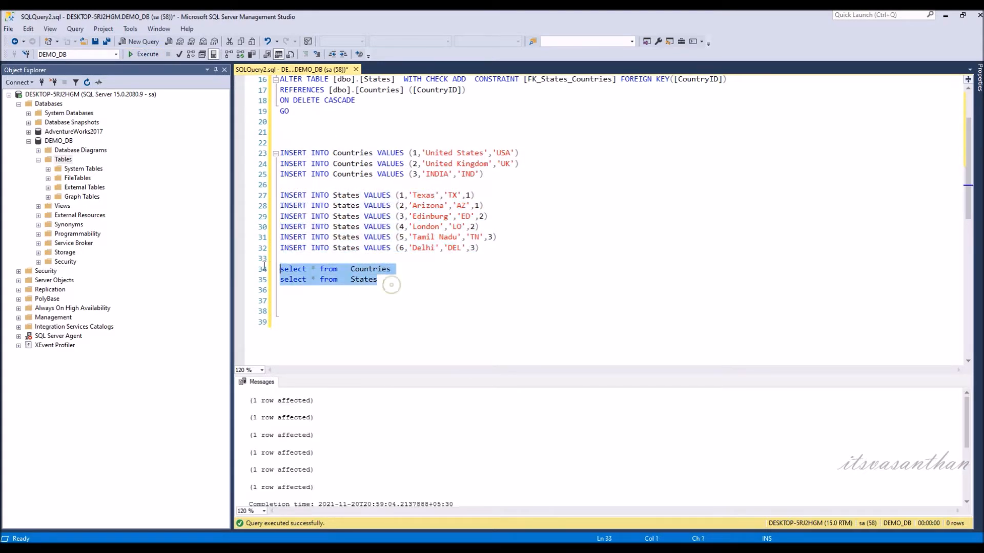
Run SELECT on Countries and States, then start a second query window
click(128, 54)
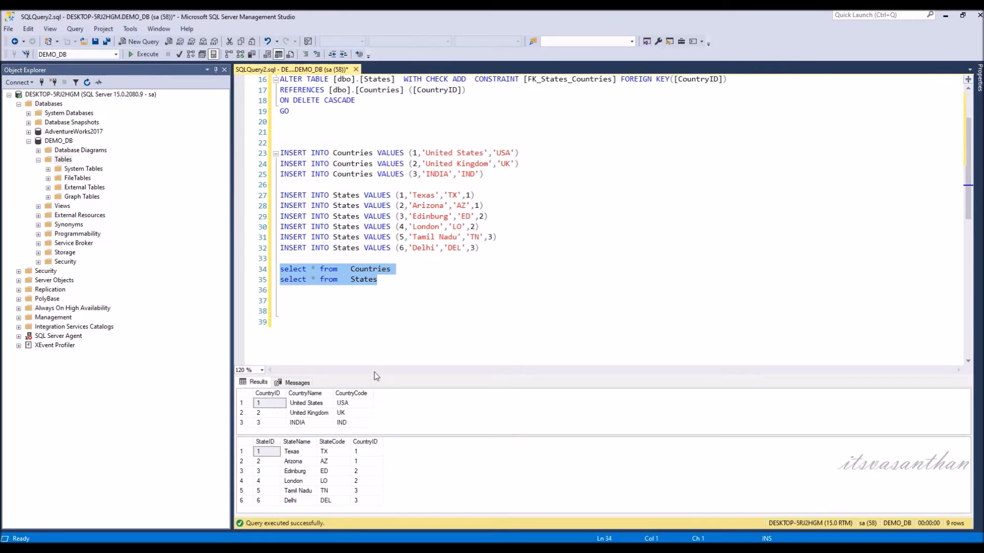
click(137, 42)
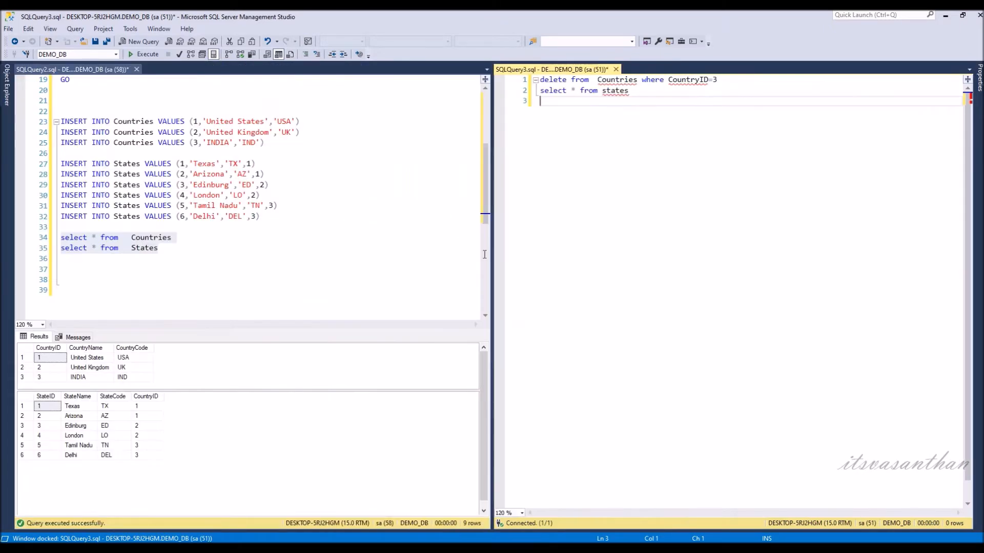
Delete CountryID 3 (India) and confirm Tamil Nadu and Delhi disappear from States
click(23, 377)
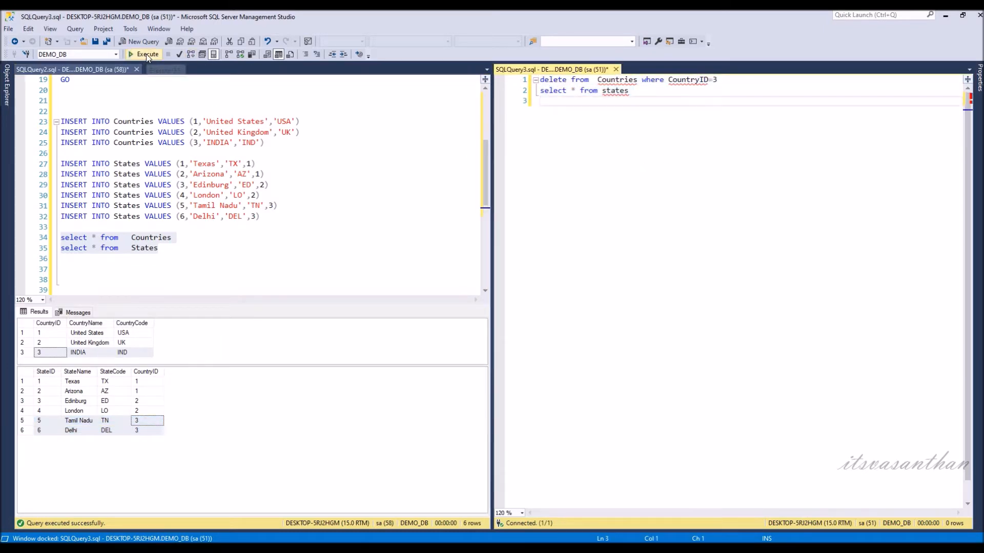
click(145, 54)
text(SELECT * FROM  Countries)
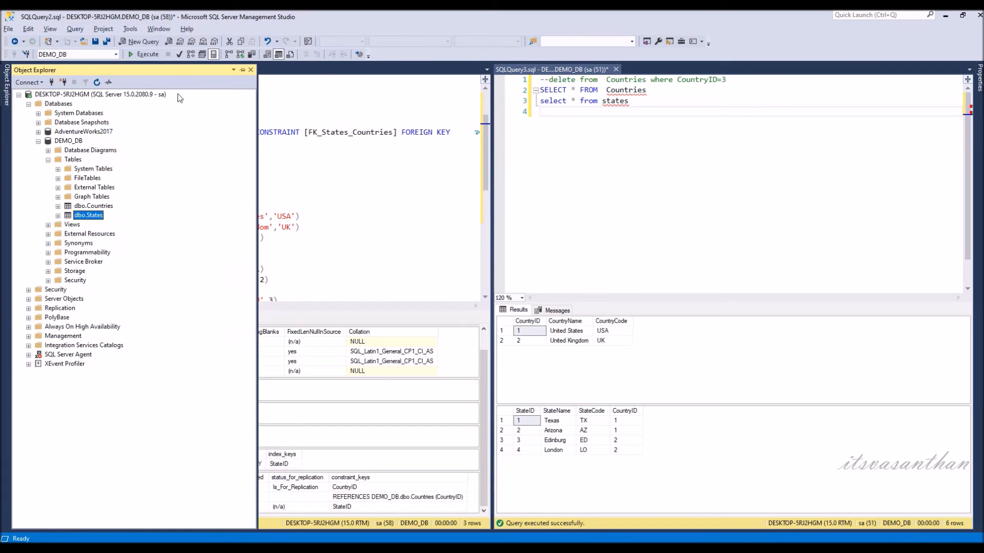
Open dbo.States in the table designer from Object Explorer
right_click(88, 215)
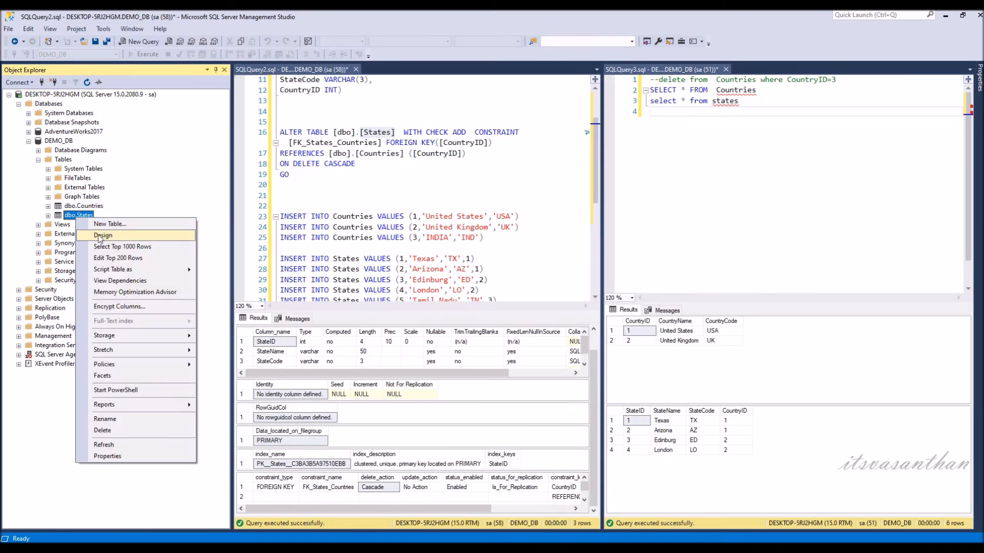
click(103, 235)
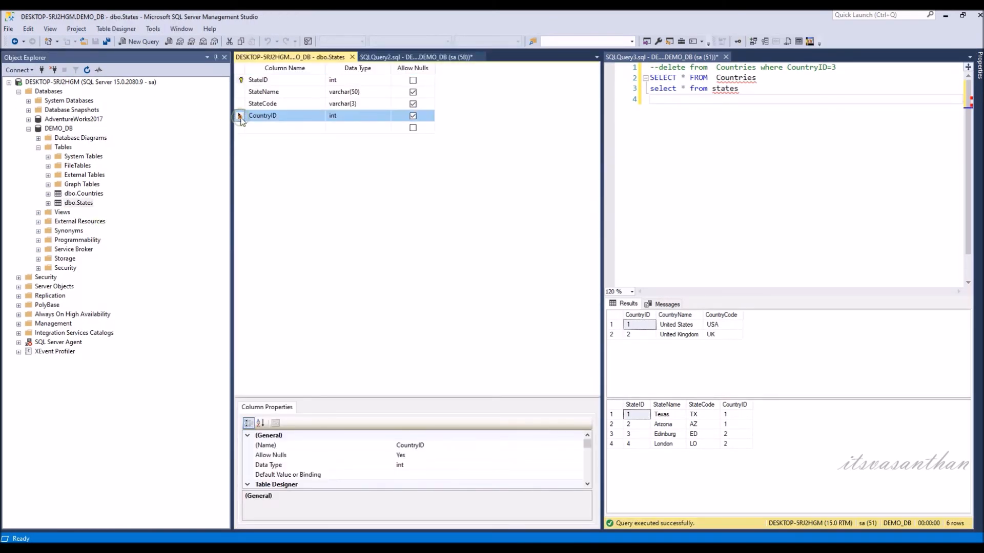